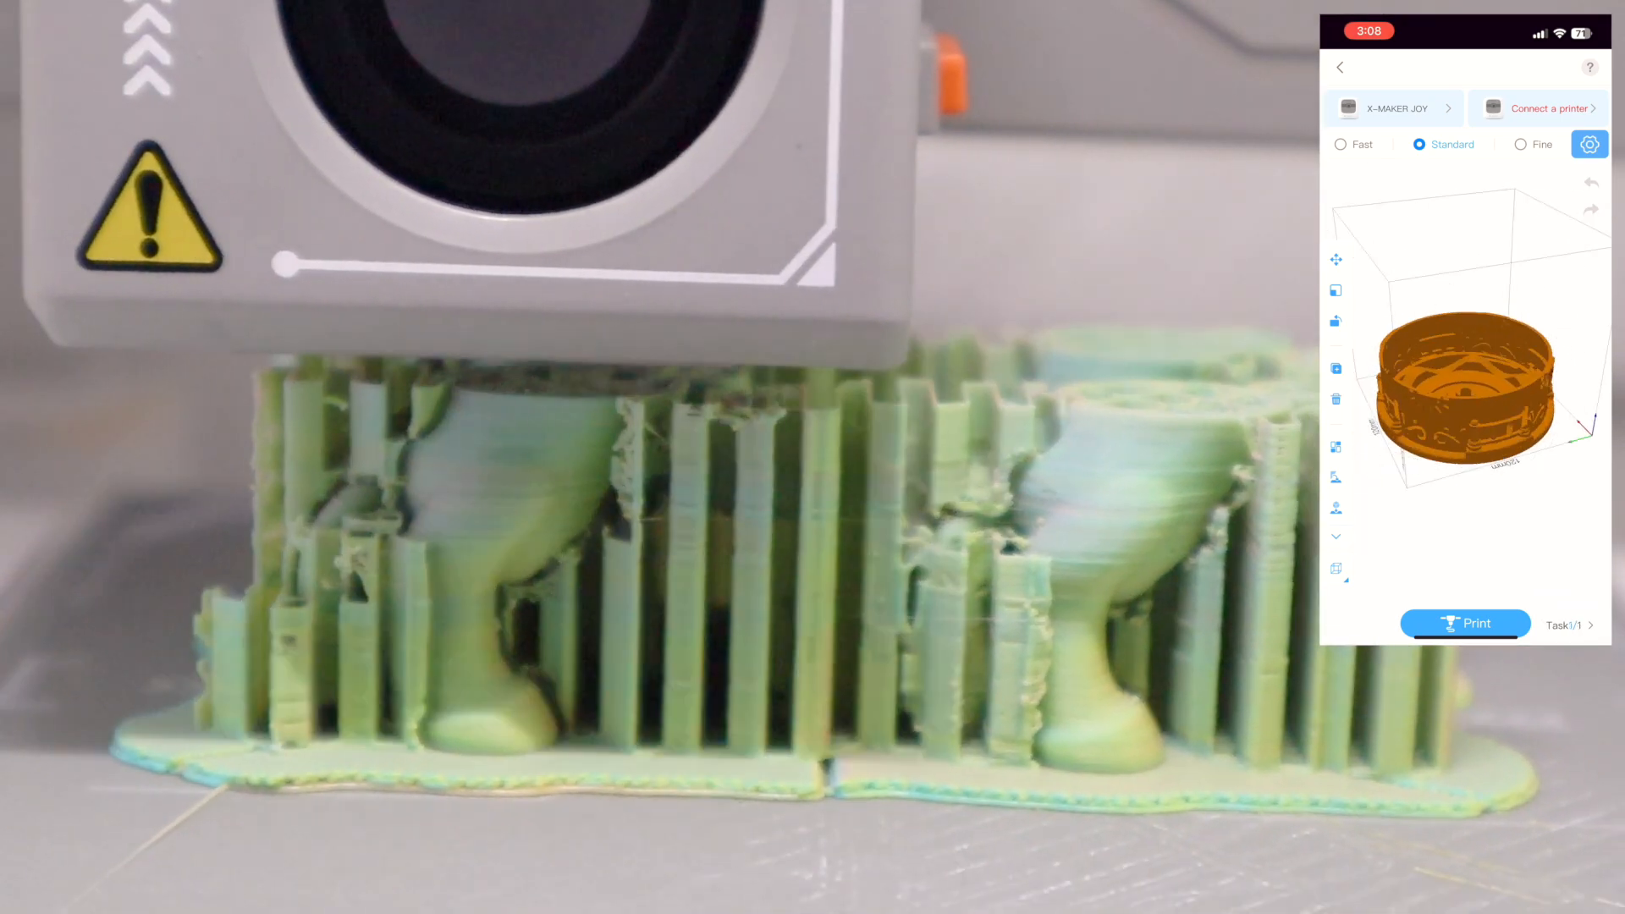
# - Pick an X-Racer car from the kit catalogue and slice it for a 3 h 12 min print preview
pyautogui.click(1464, 623)
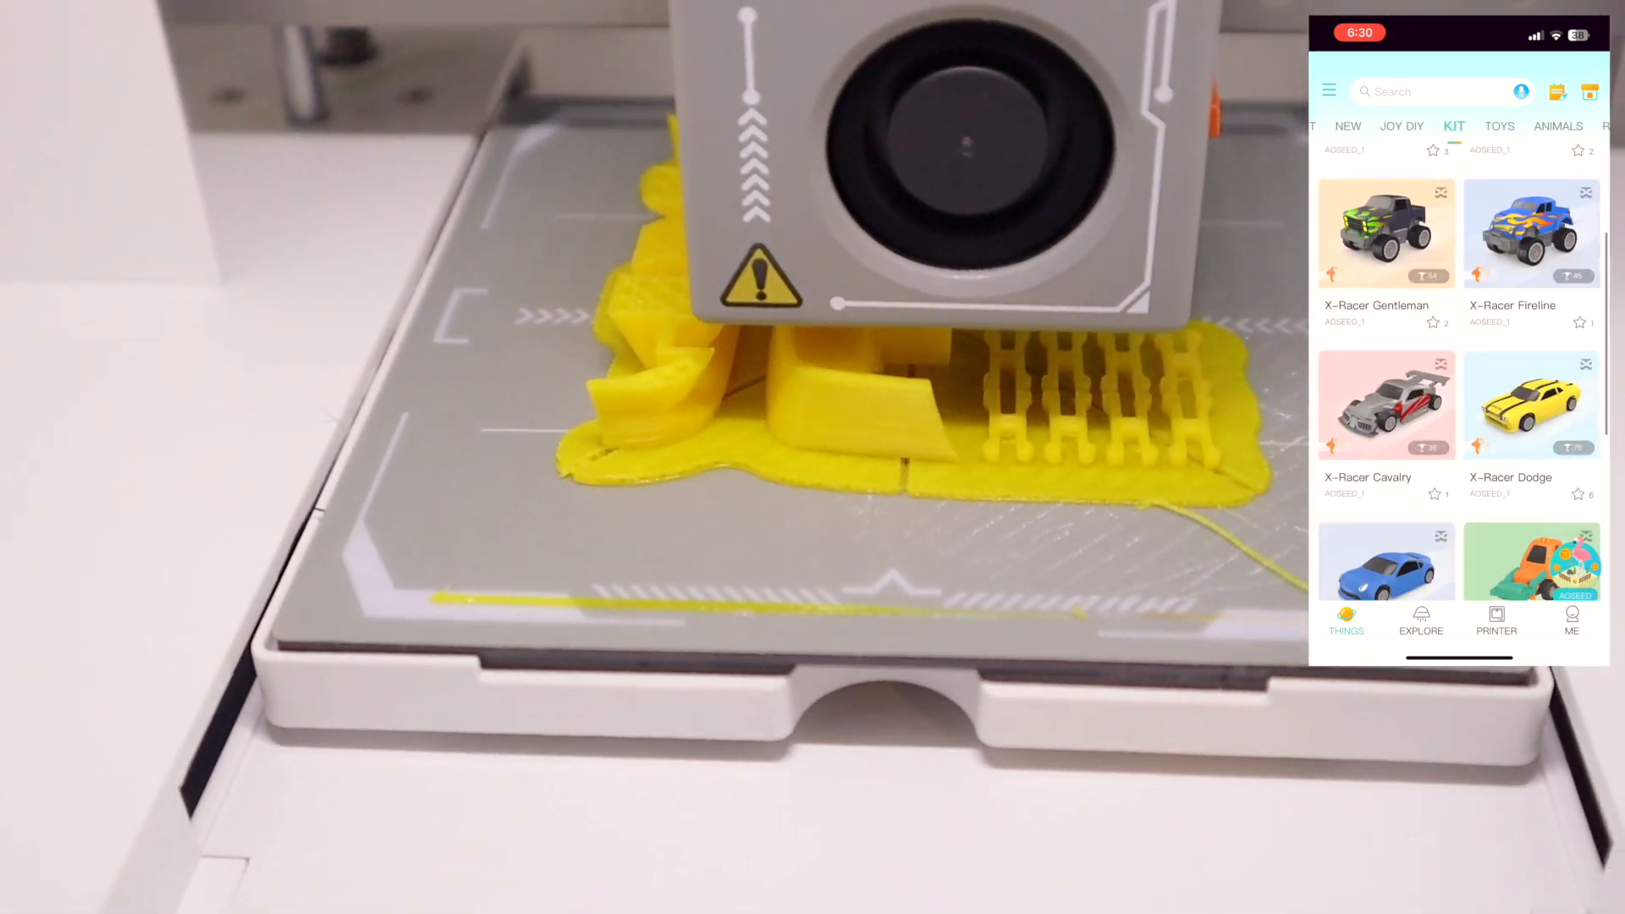
pyautogui.scroll(-3)
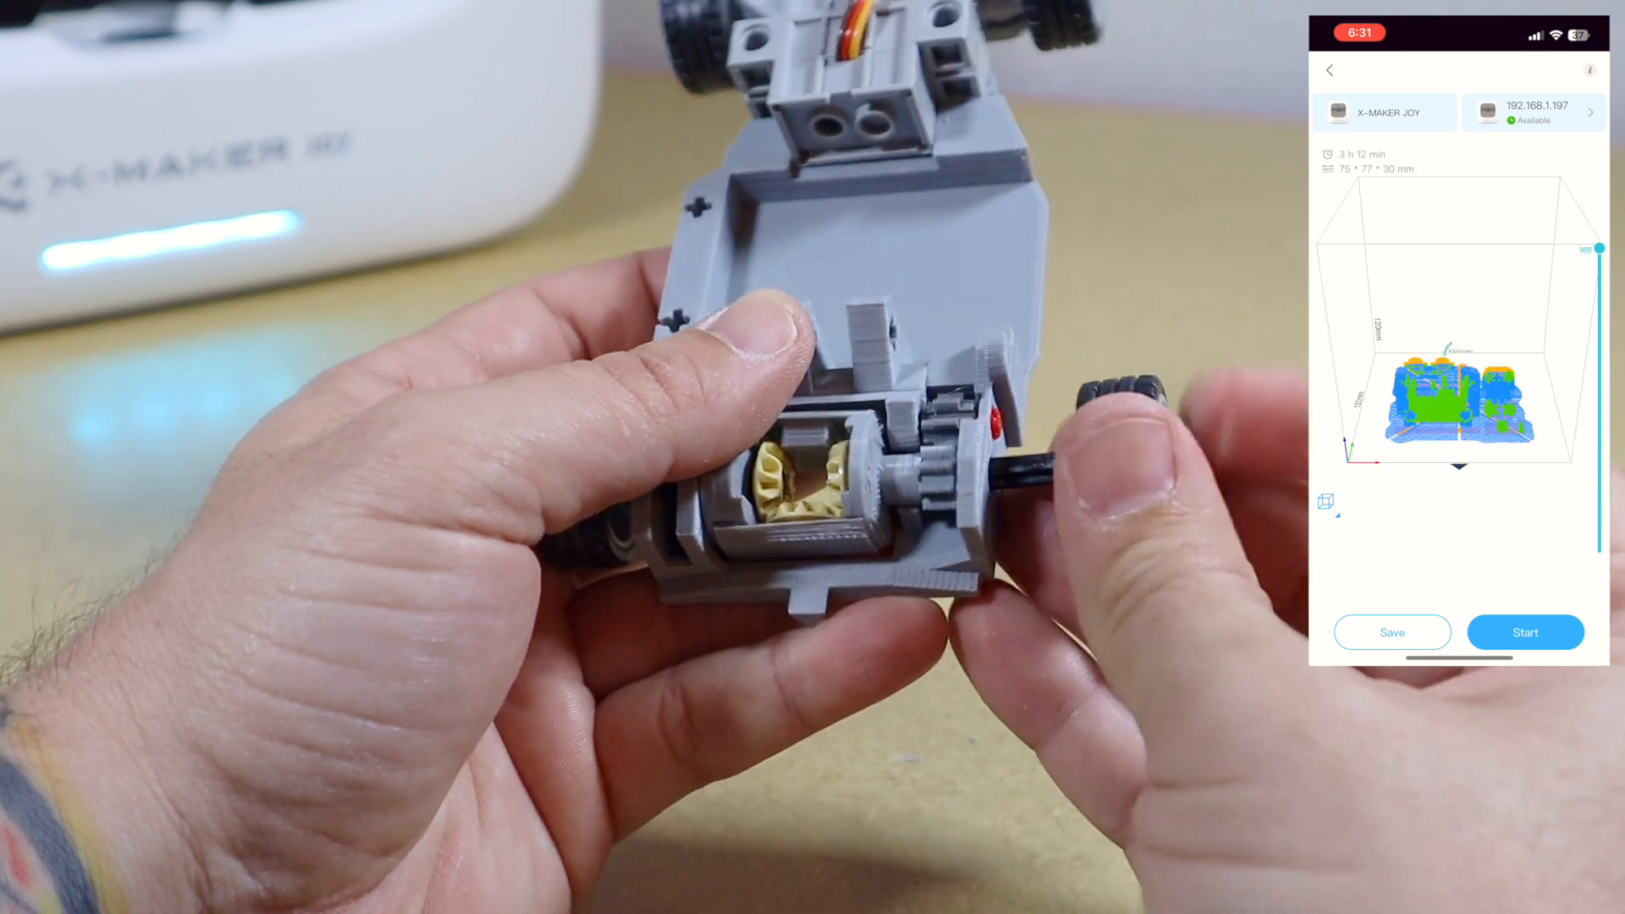
pyautogui.click(1524, 633)
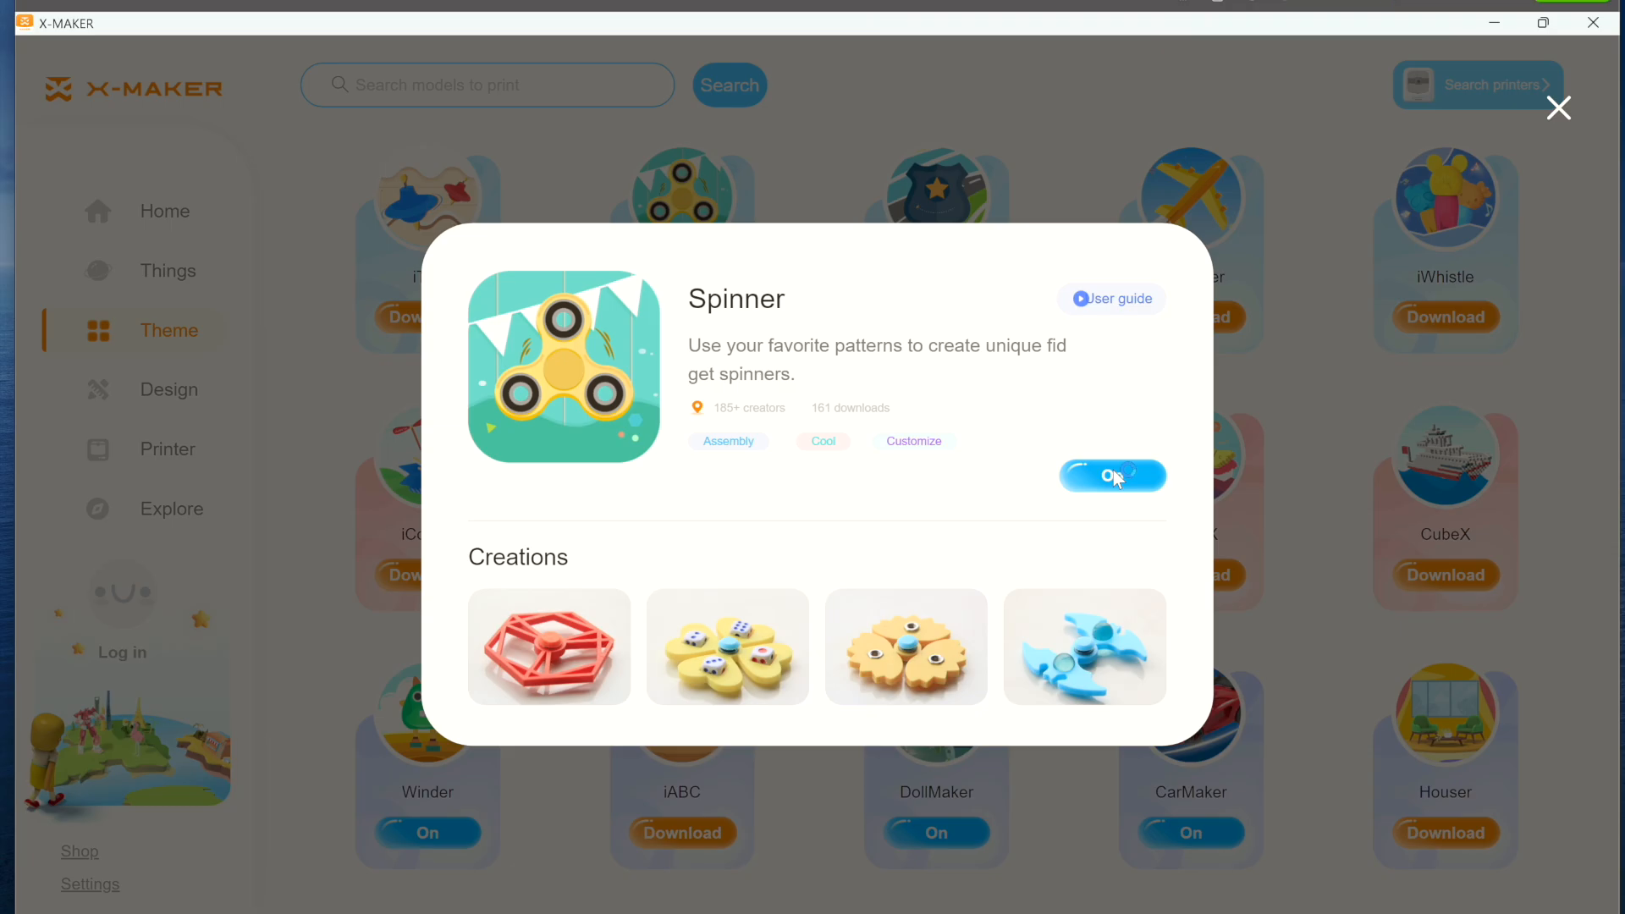
# - Start a Spinner design and add a soccer ball pattern from the sports choices
pyautogui.click(1113, 476)
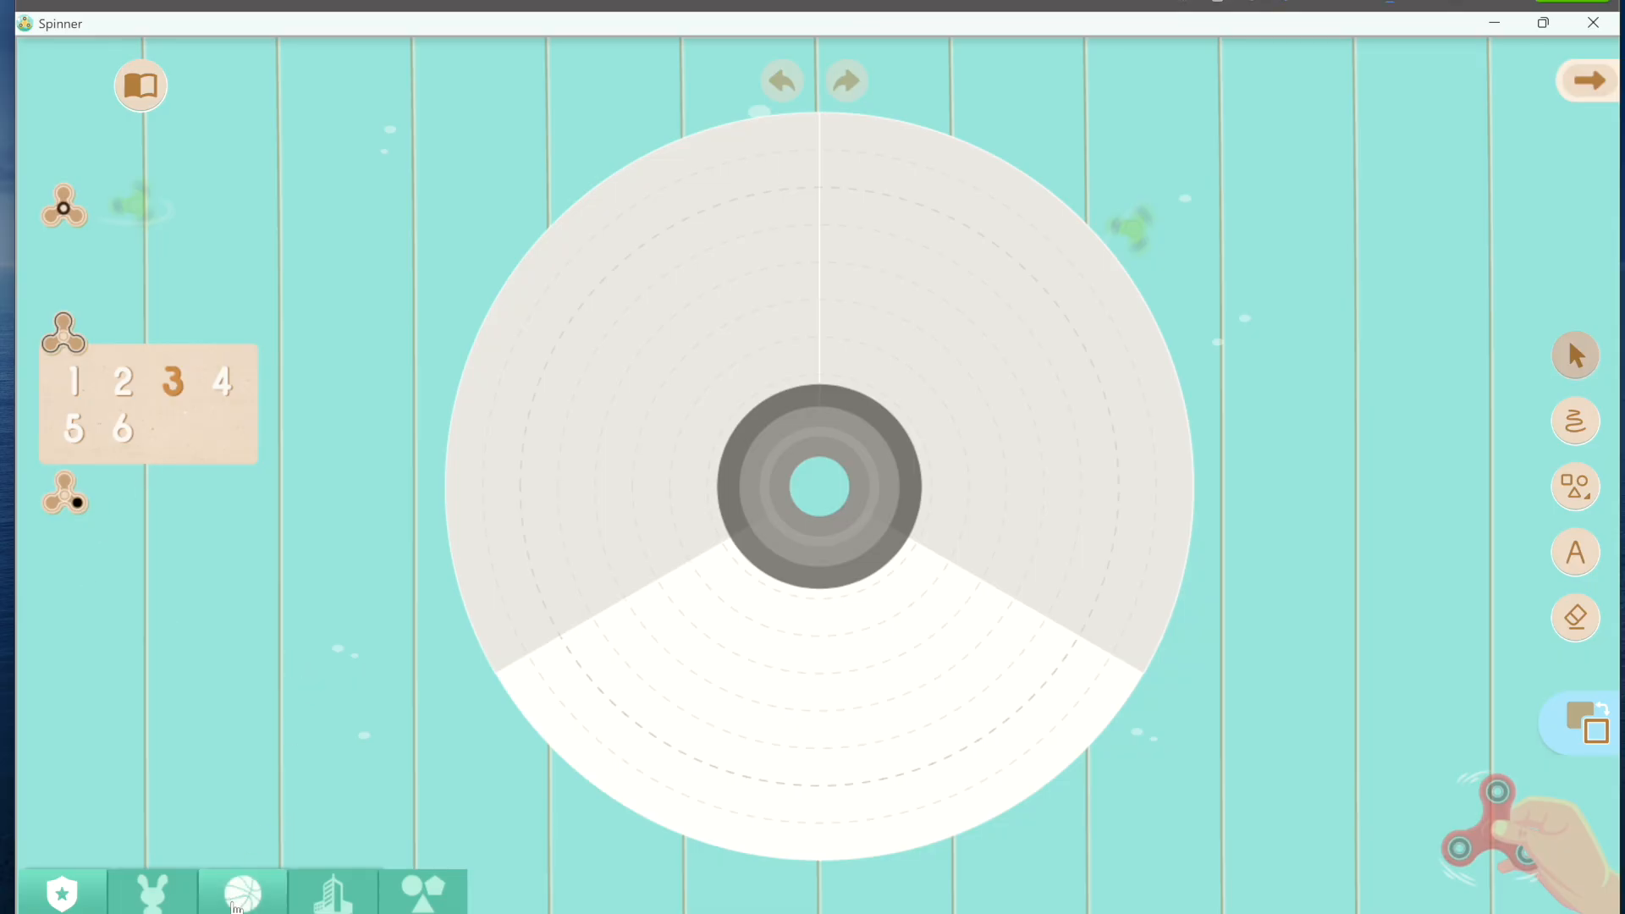
pyautogui.click(243, 891)
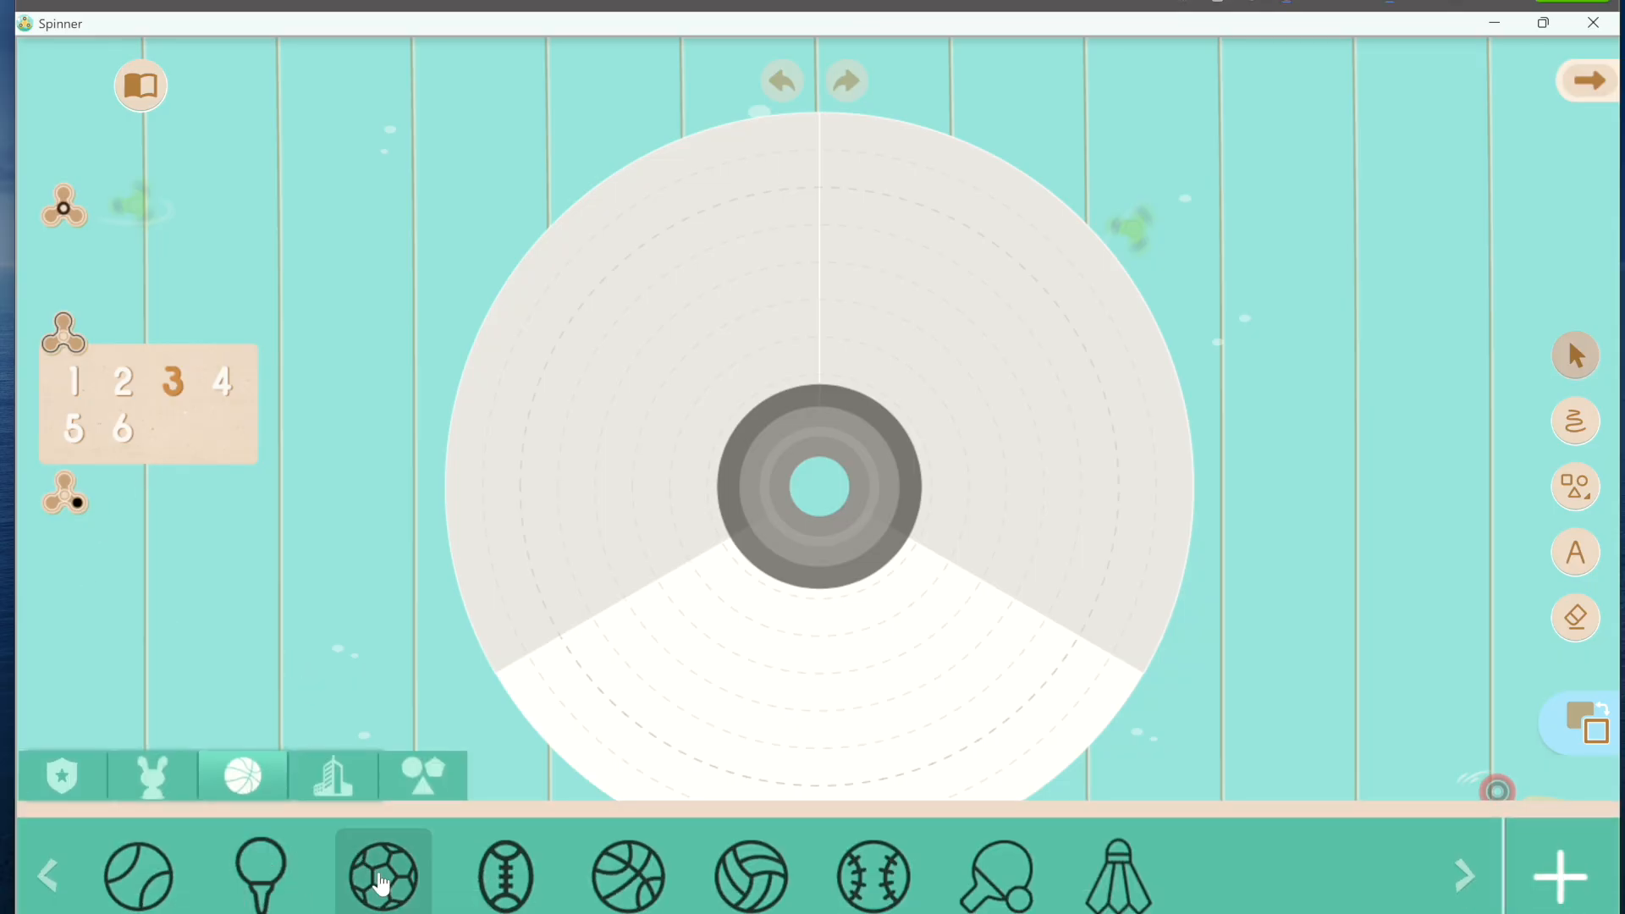
pyautogui.click(383, 874)
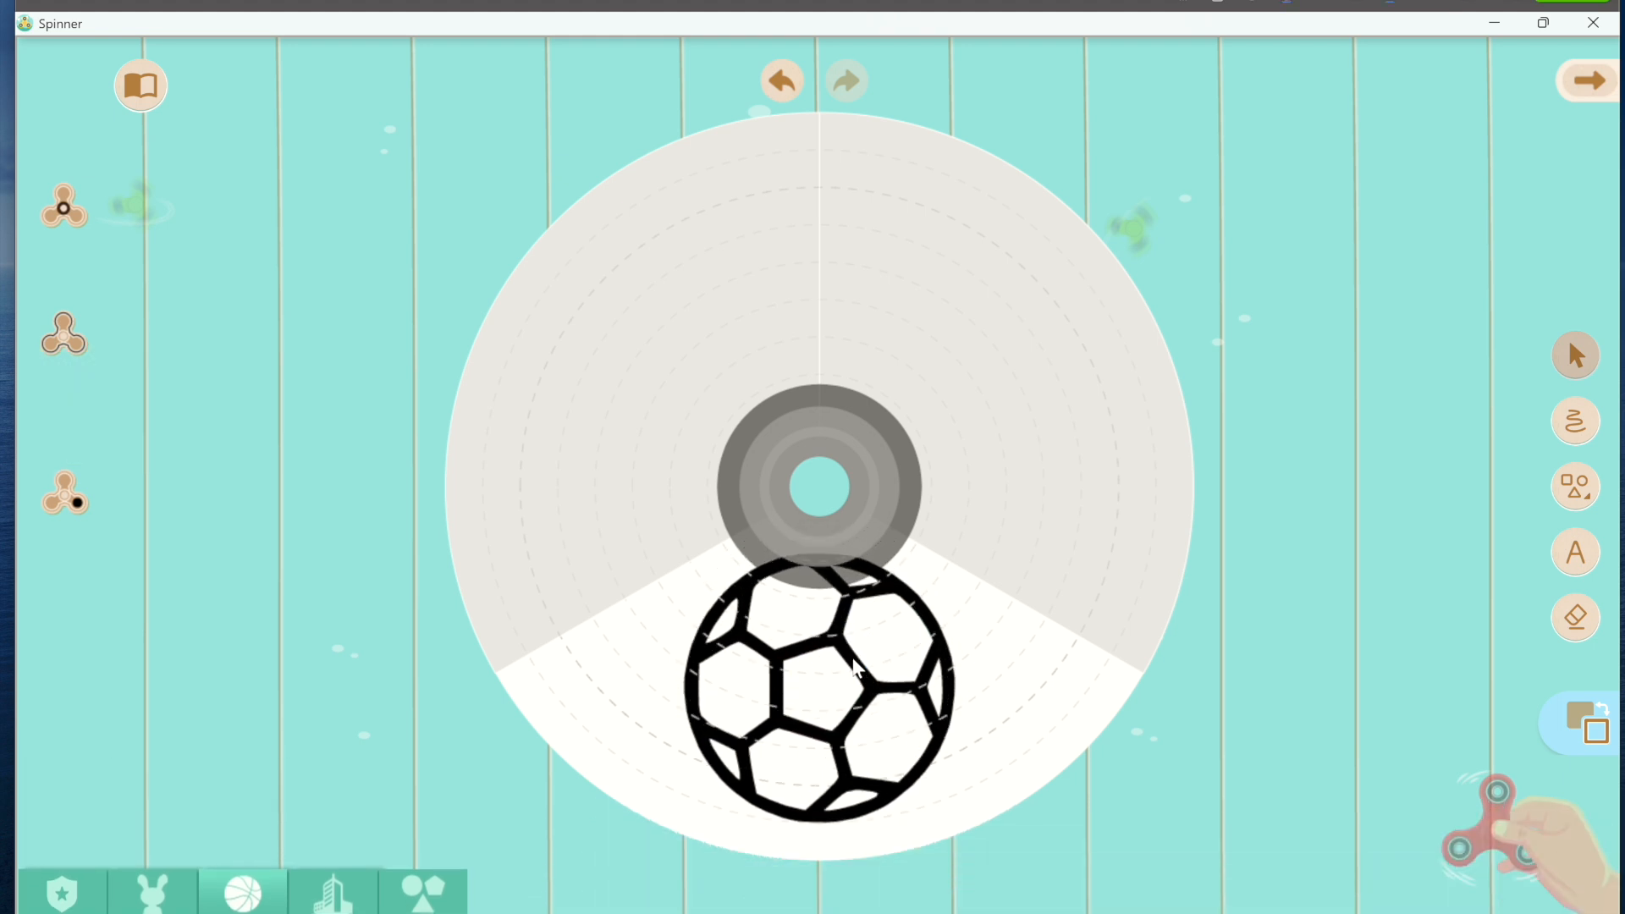
# - Select the soccer ball on the spinner arm to edit it
pyautogui.click(817, 689)
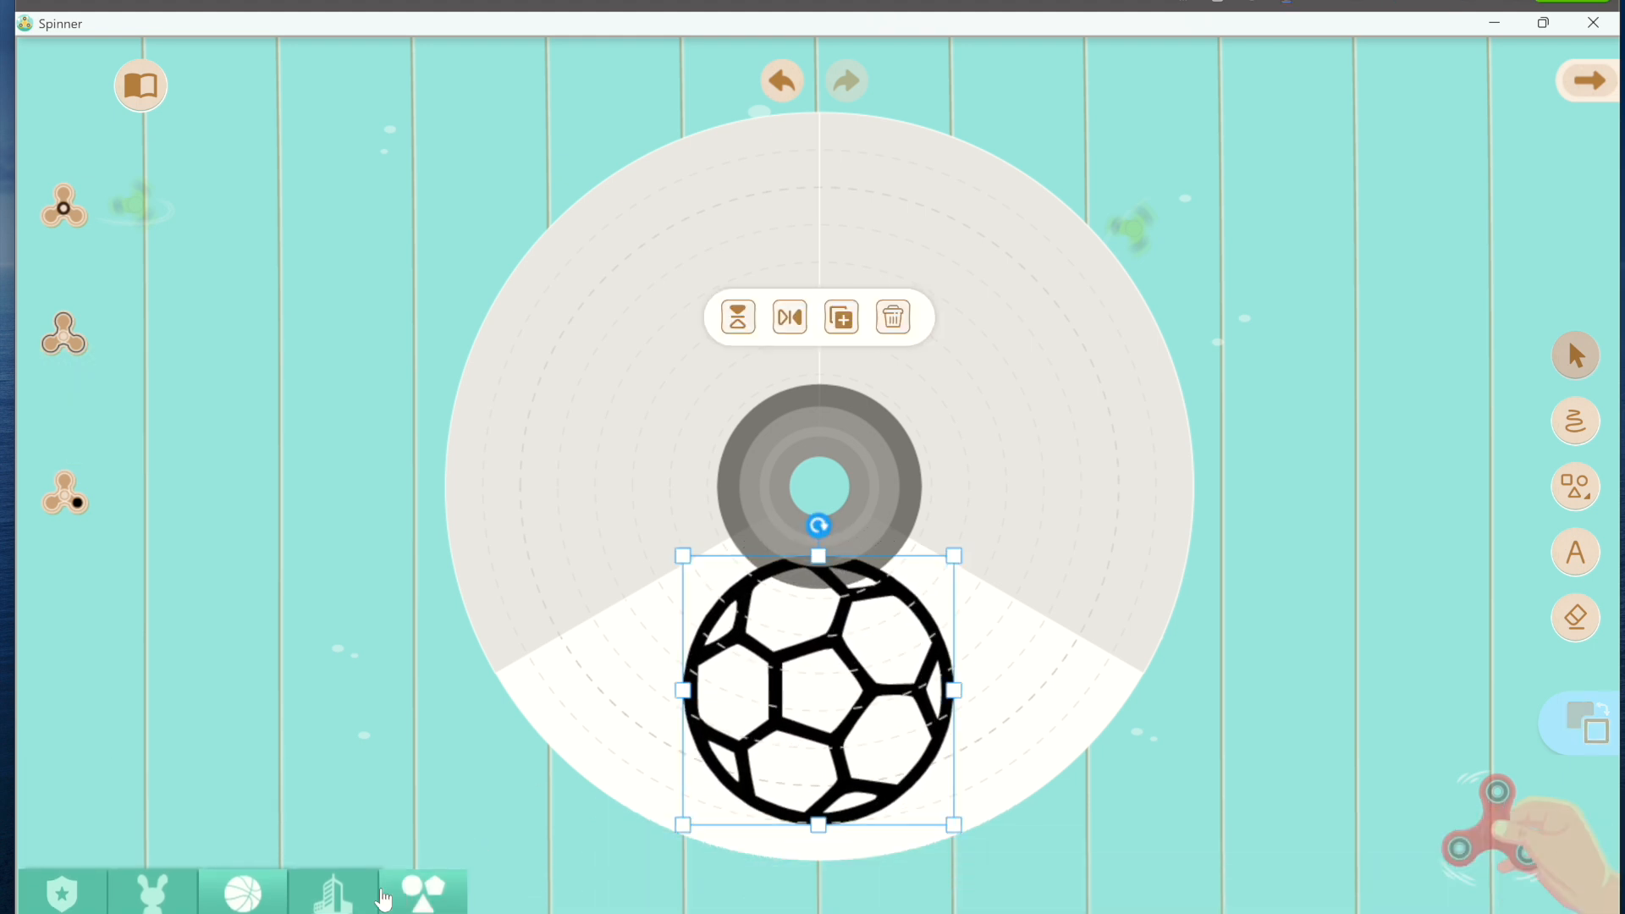
pyautogui.click(1585, 80)
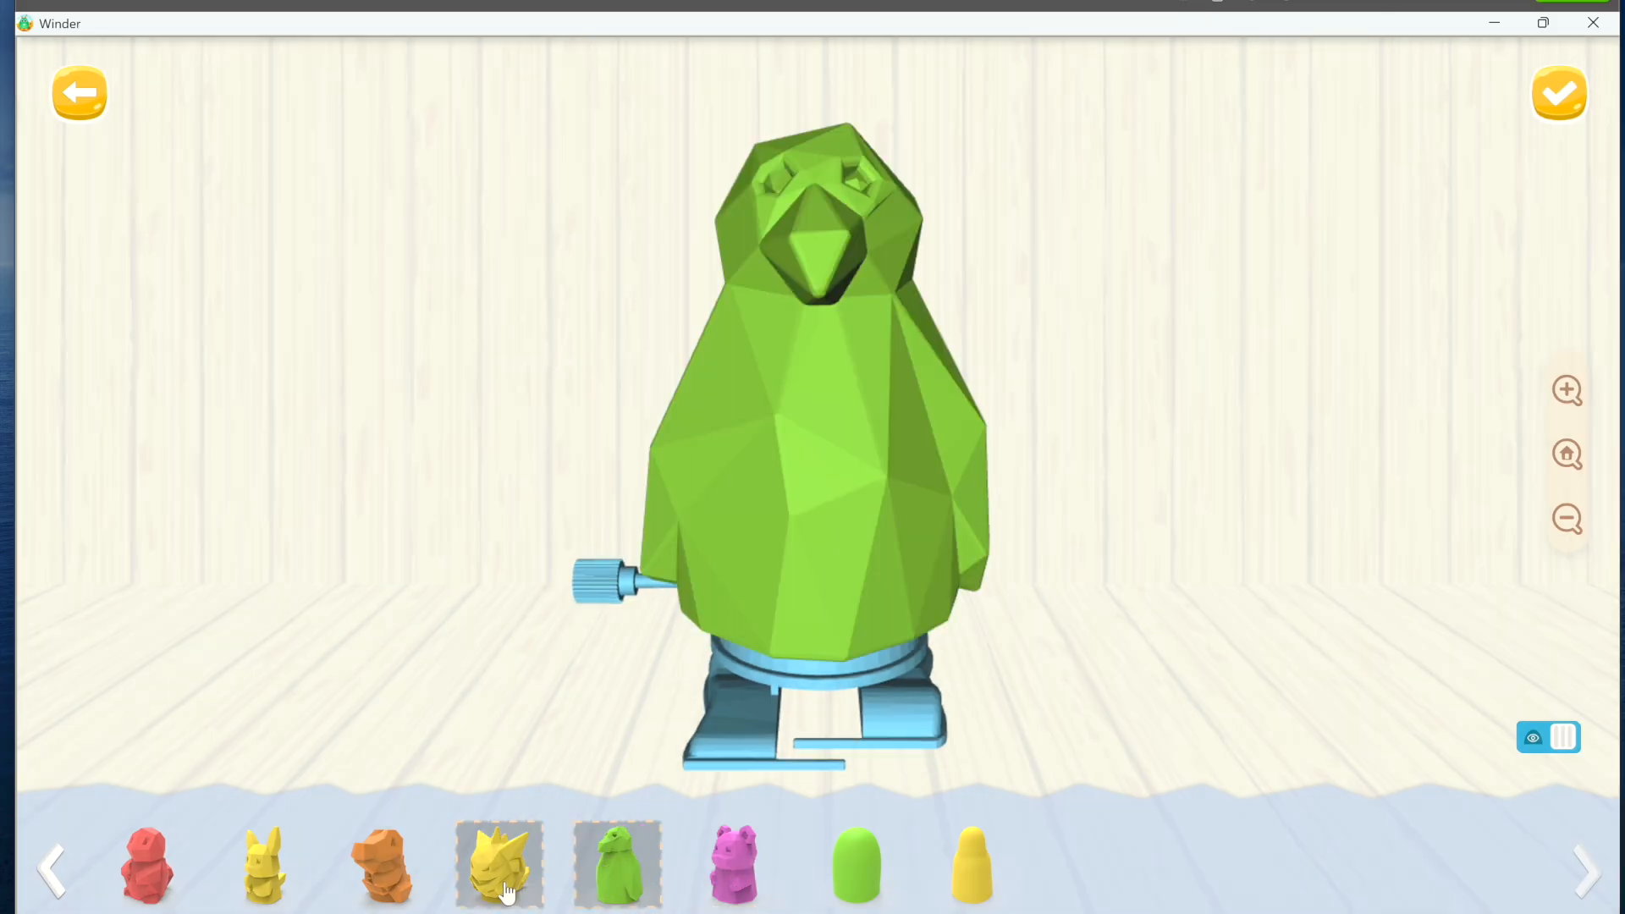
# - Switch the winder toy body to the yellow spiky character and orbit to another angle
pyautogui.click(499, 865)
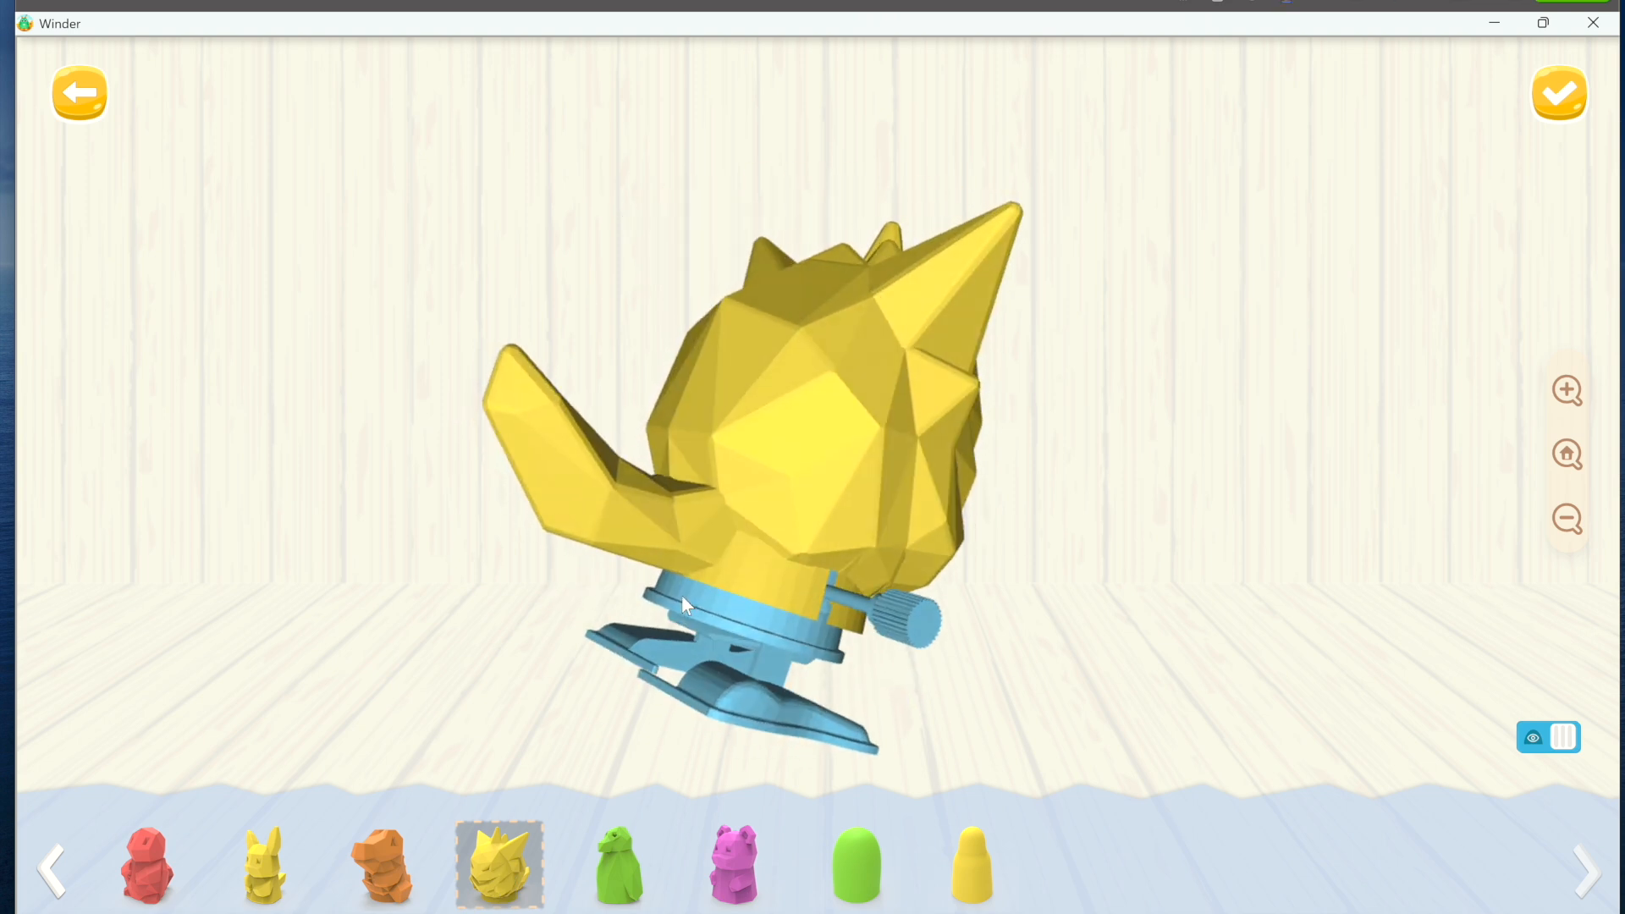
pyautogui.moveTo(685, 606); pyautogui.dragTo(523, 565)
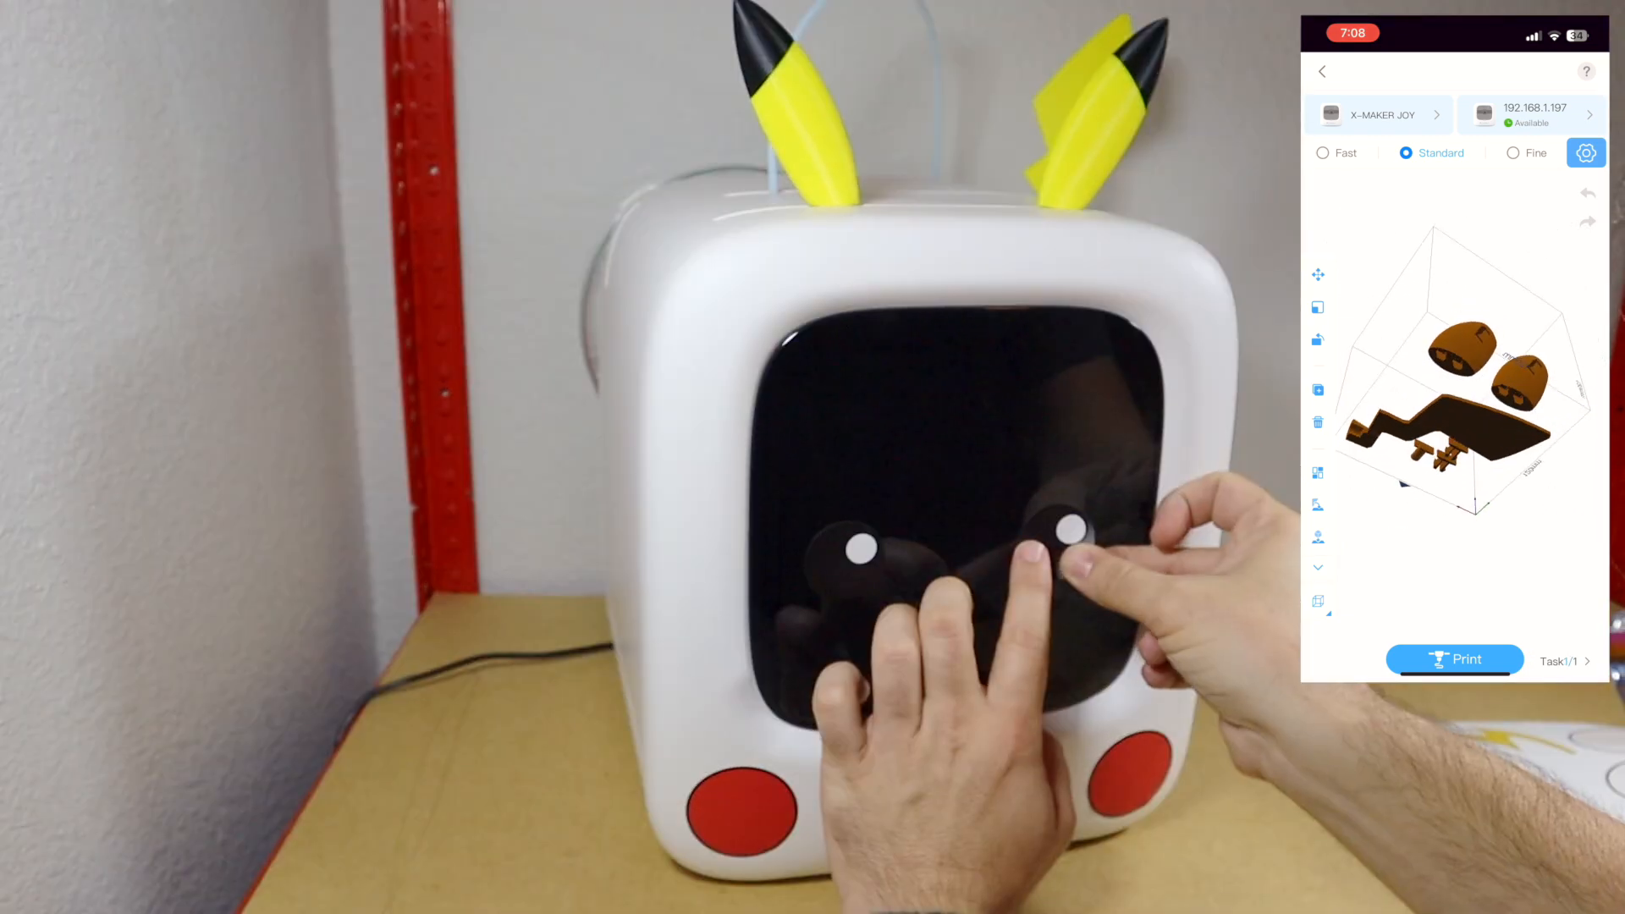
# - Slice the two ear pieces and zigzag tail for a 3 h 42 min print preview
pyautogui.click(1454, 660)
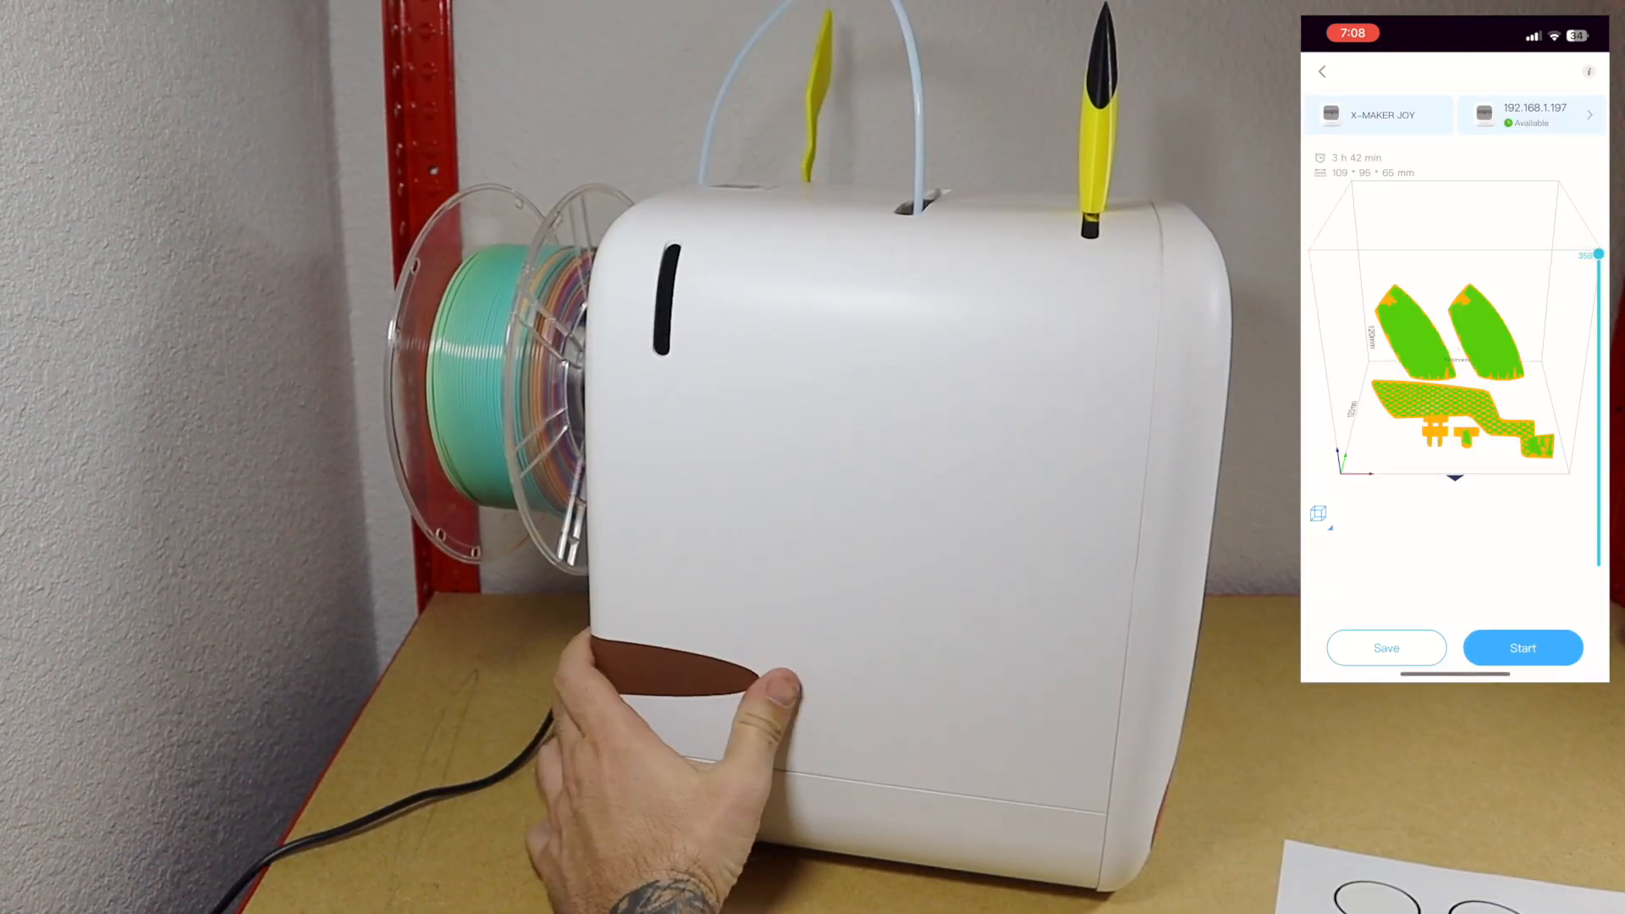